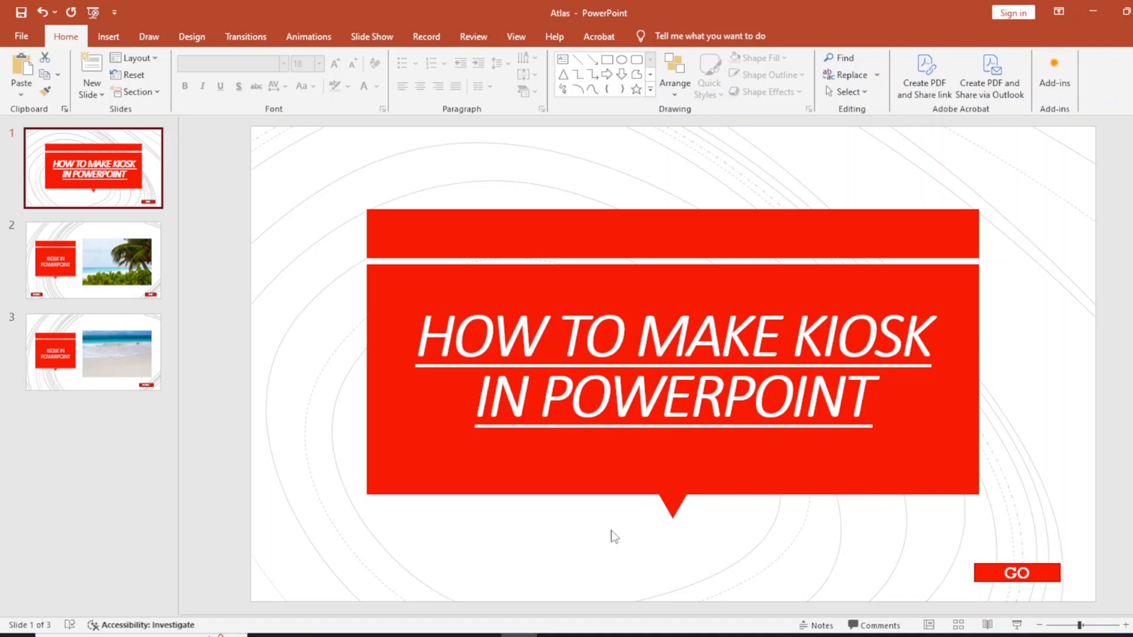
mouse_move(136, 260)
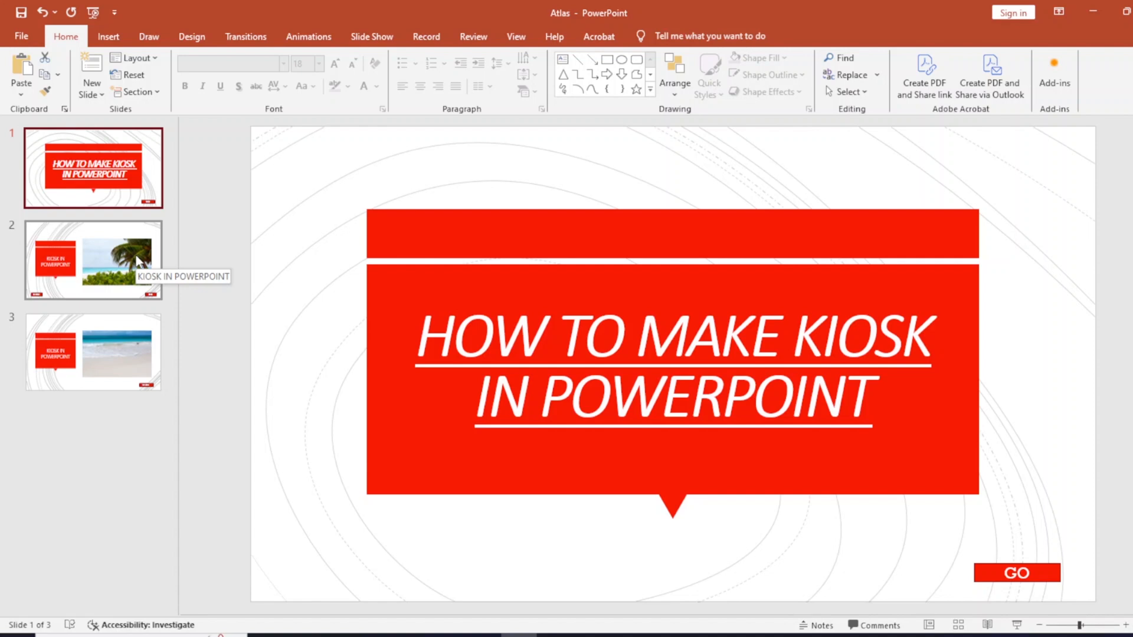
mouse_move(370, 37)
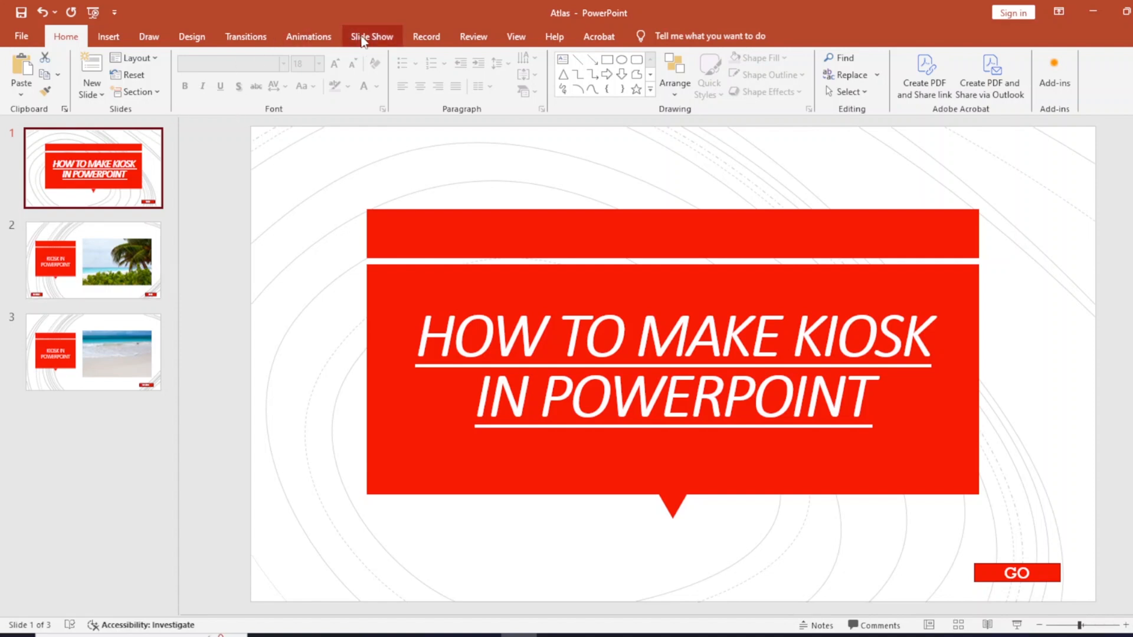
- Reach the empty Custom Shows list from the Slide Show ribbon's Custom Slide Show menu
left_click(372, 37)
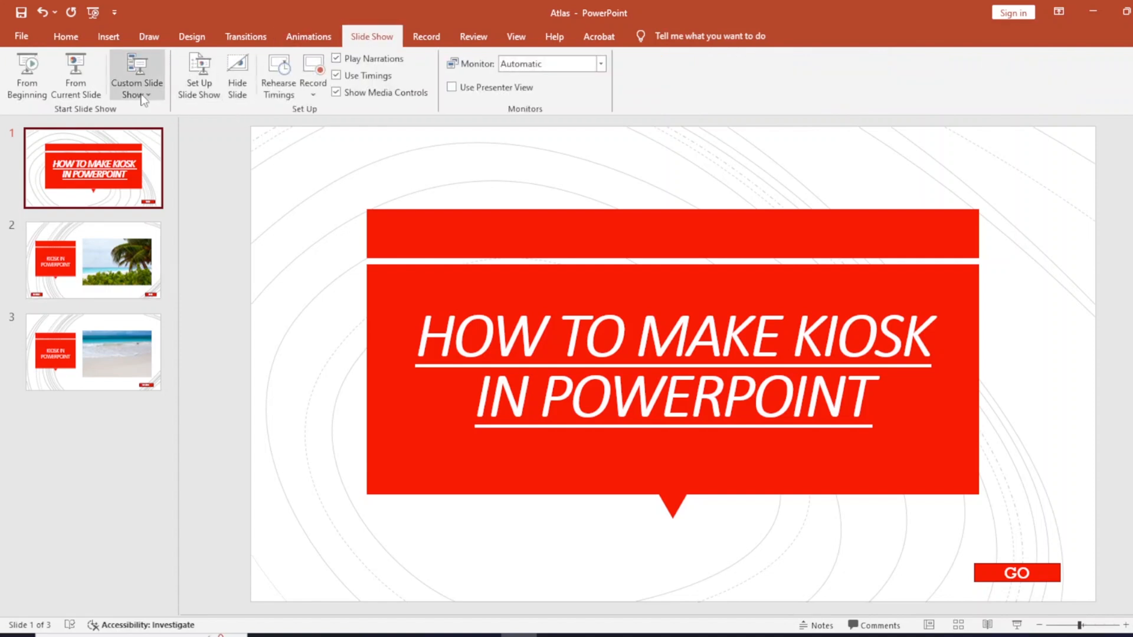
left_click(135, 75)
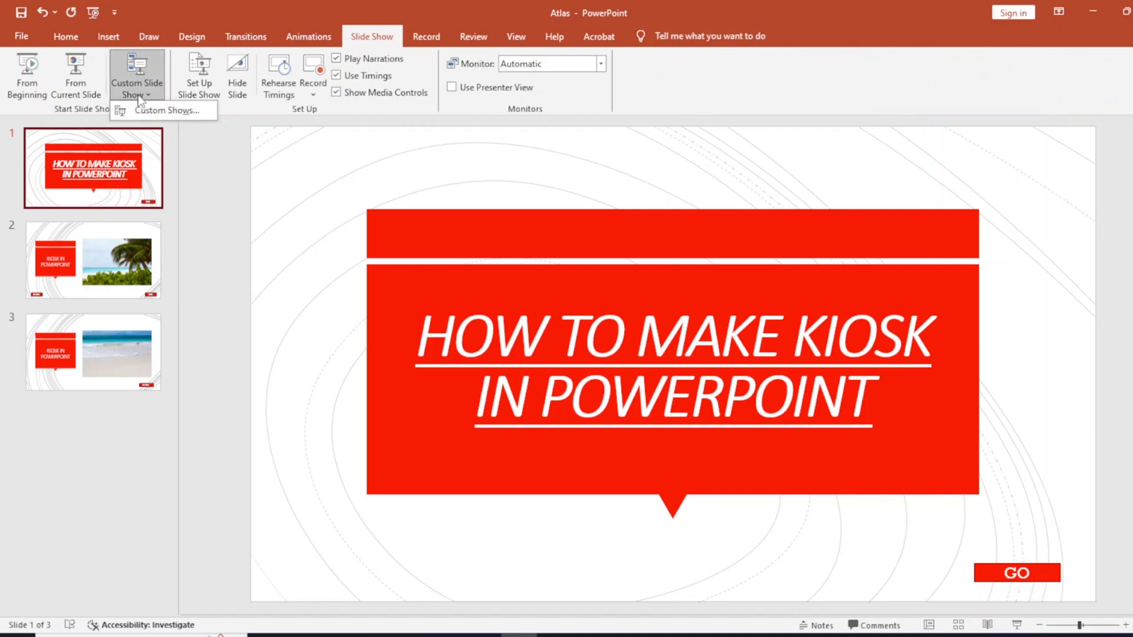
left_click(166, 110)
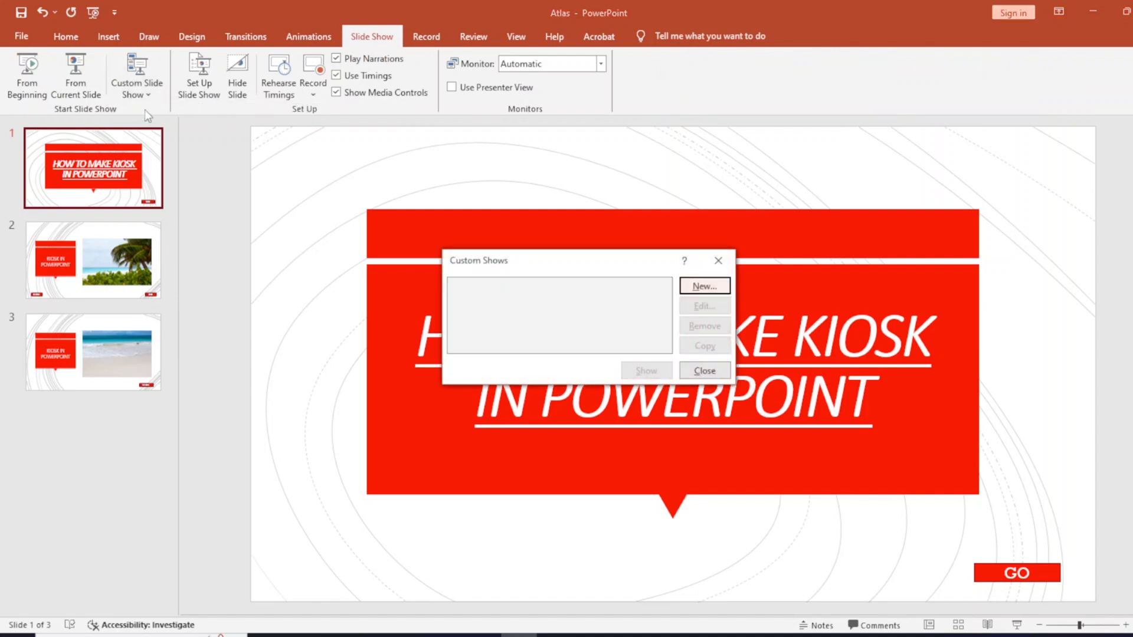
- Create a new custom show and add slides 1 (title) and 2 to it
left_click(702, 285)
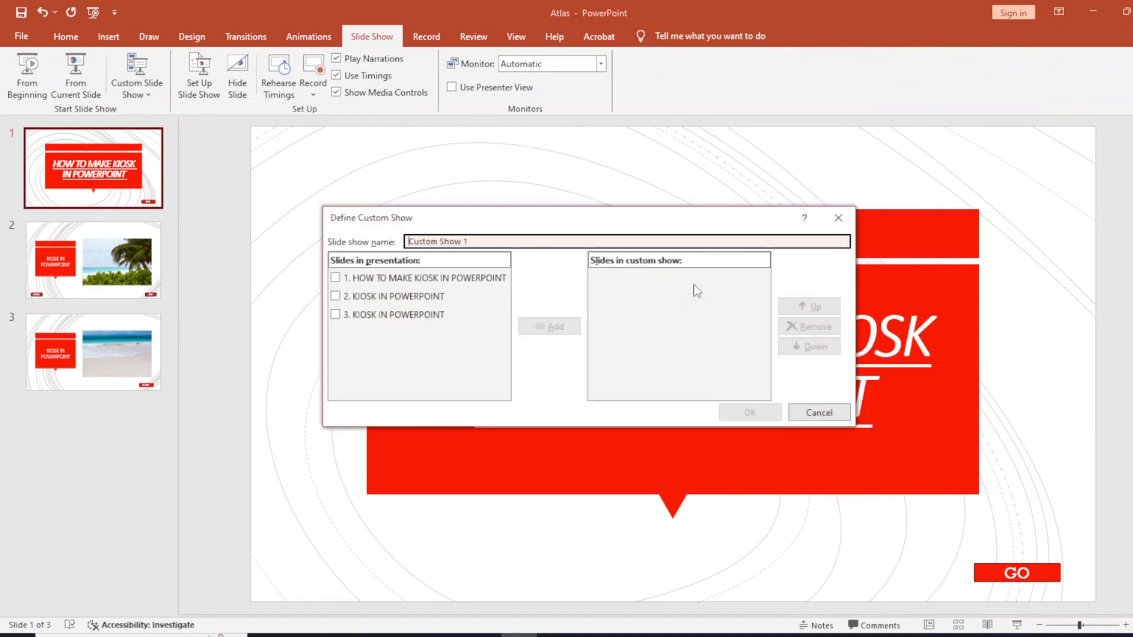
left_click(394, 295)
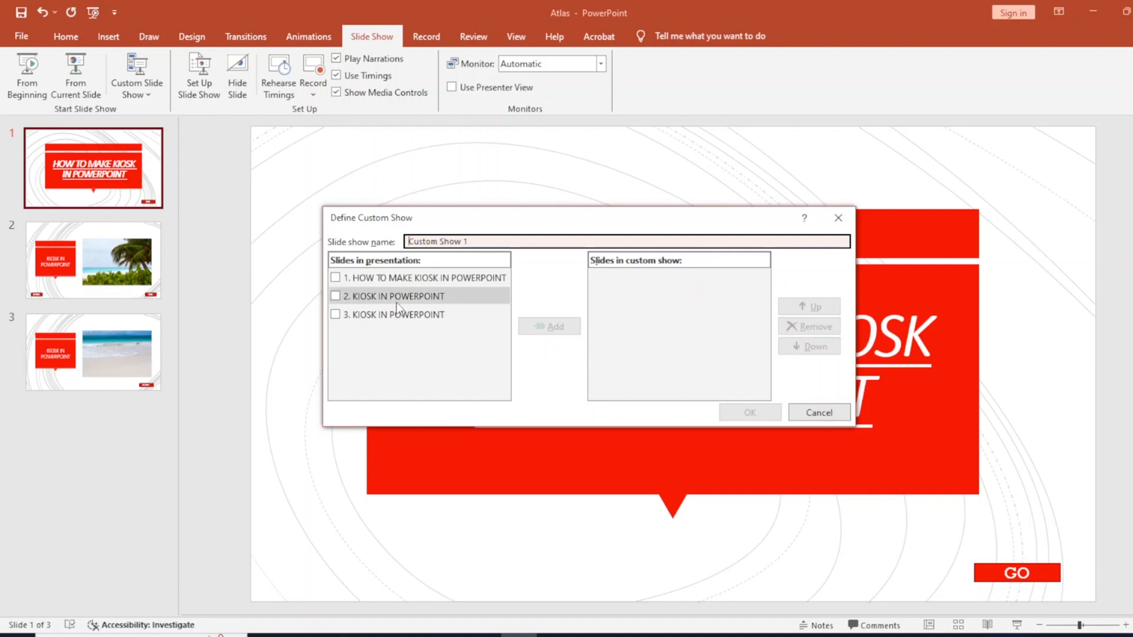
mouse_move(437, 282)
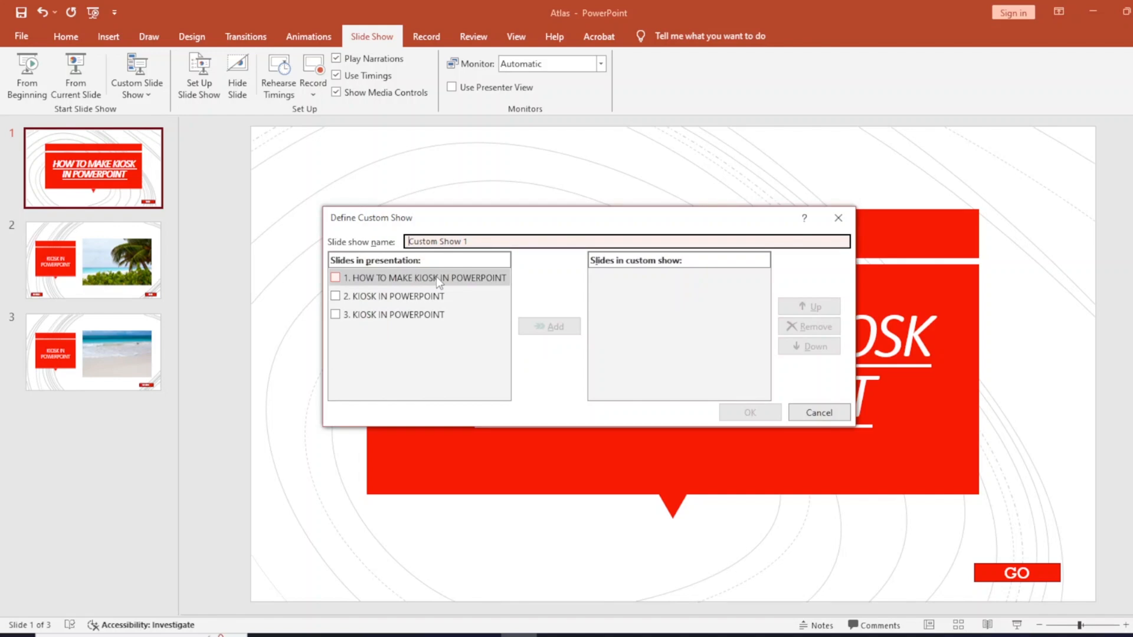
left_click(419, 278)
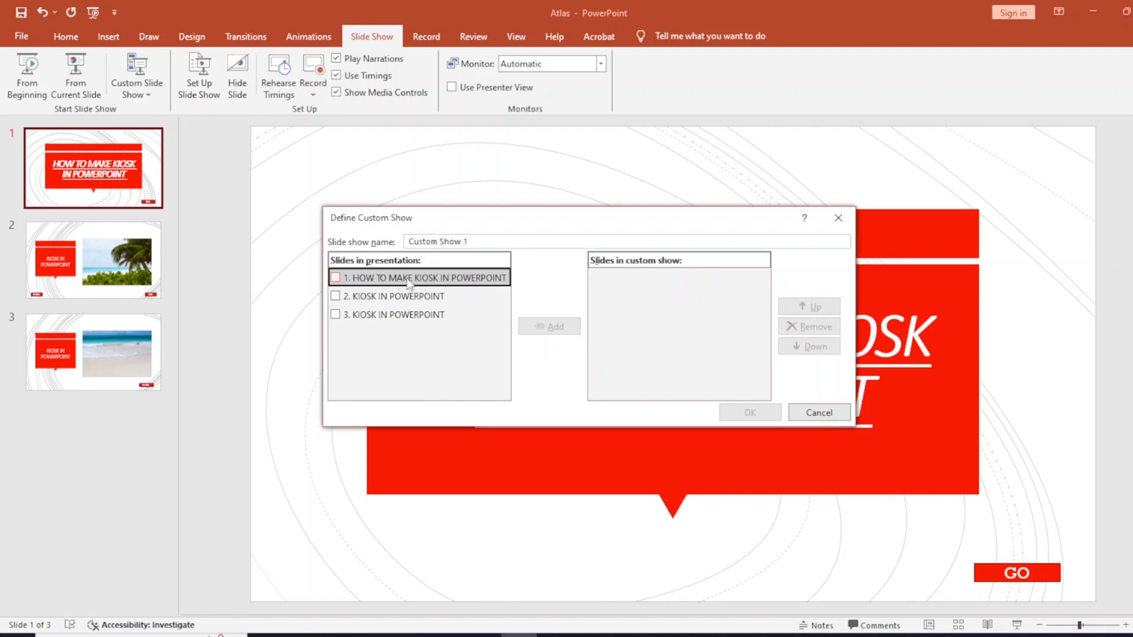
left_click(336, 278)
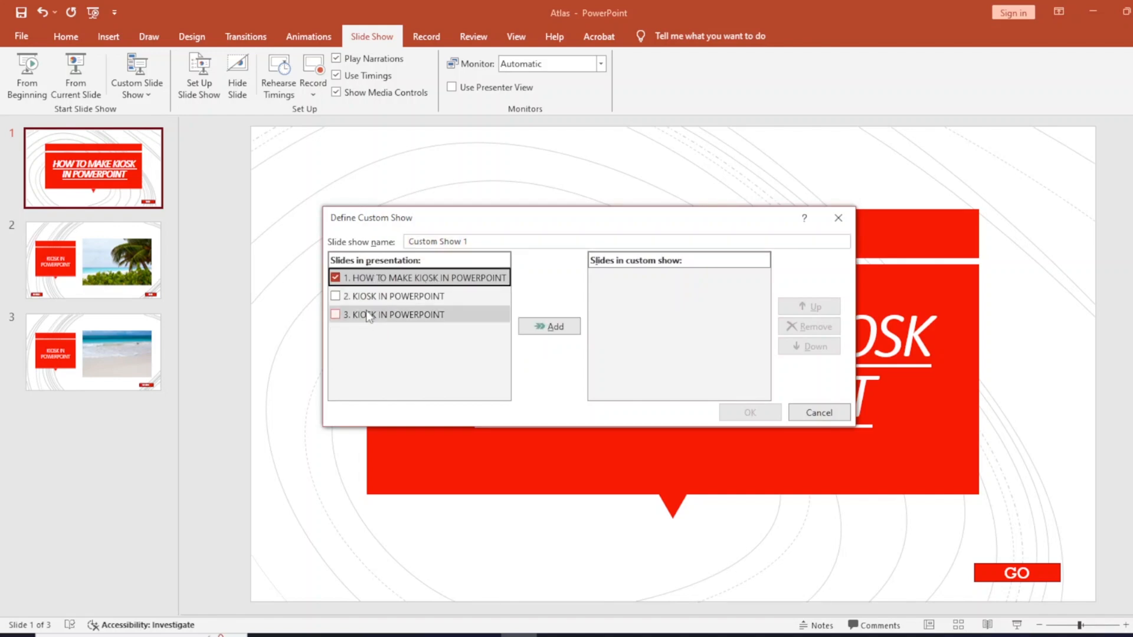
left_click(395, 314)
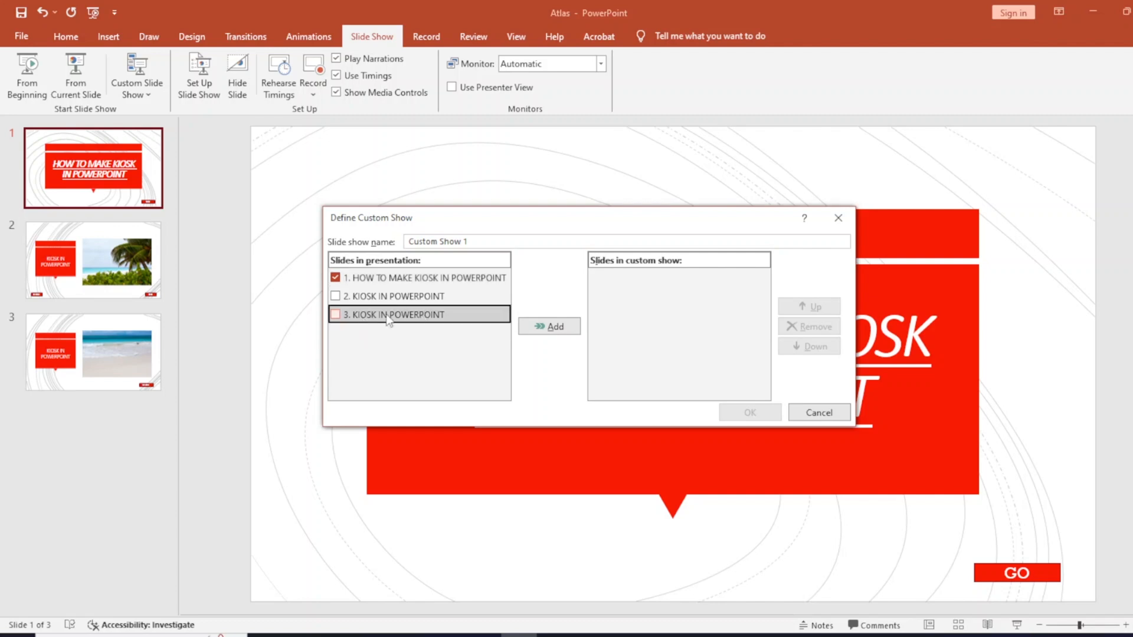
left_click(549, 326)
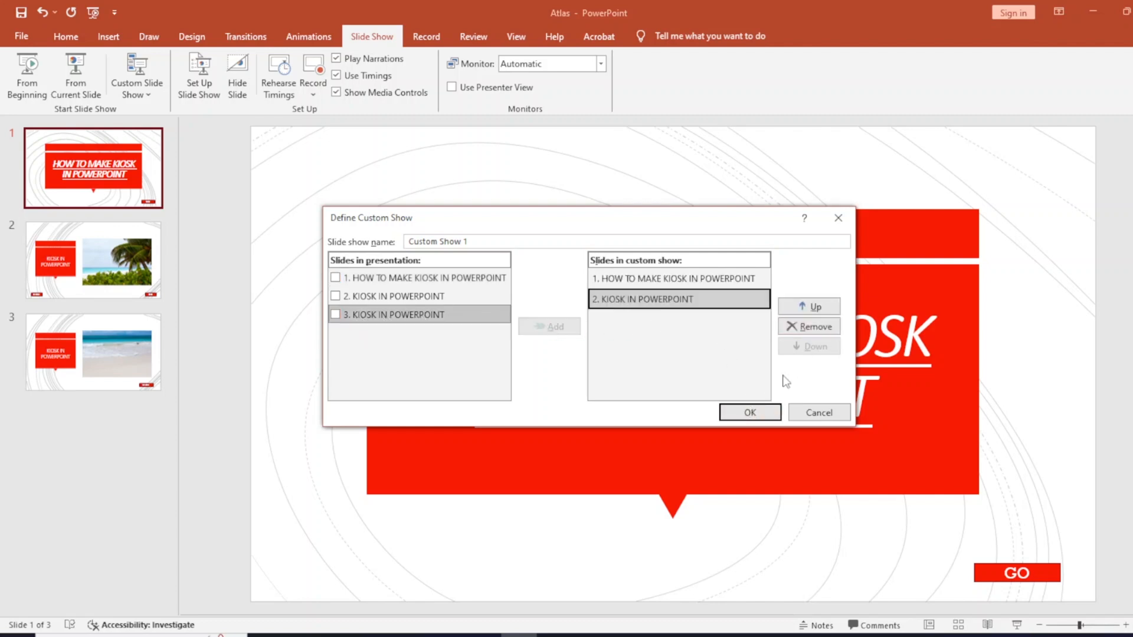
- Confirm Custom Show 1 so it is listed, then dismiss the Custom Shows dialog
left_click(749, 412)
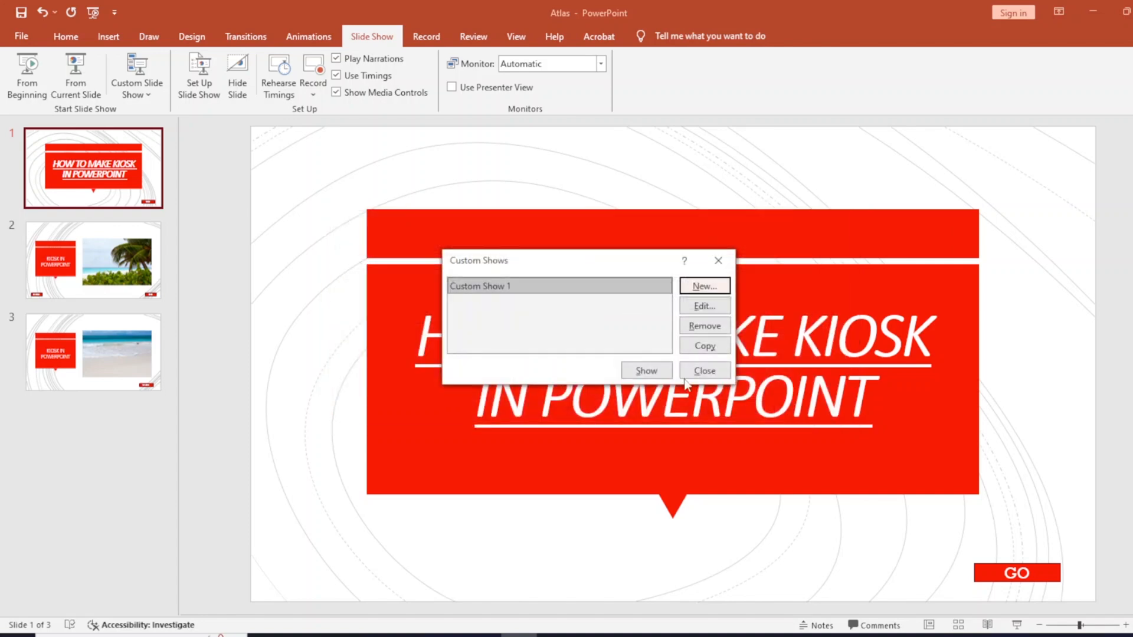
mouse_move(629, 288)
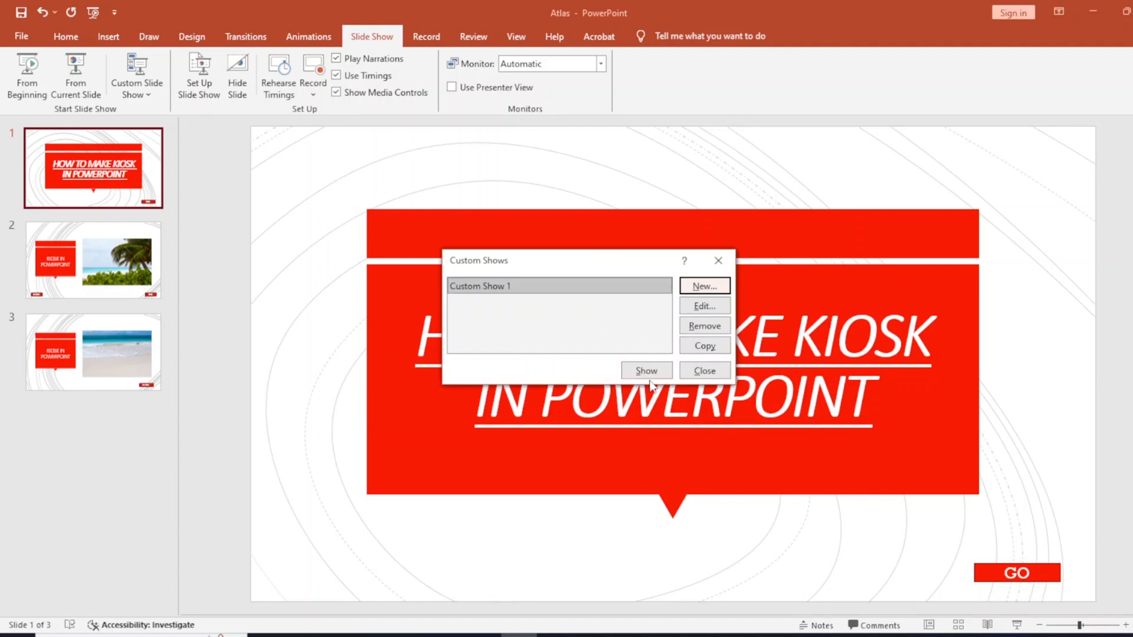
left_click(702, 369)
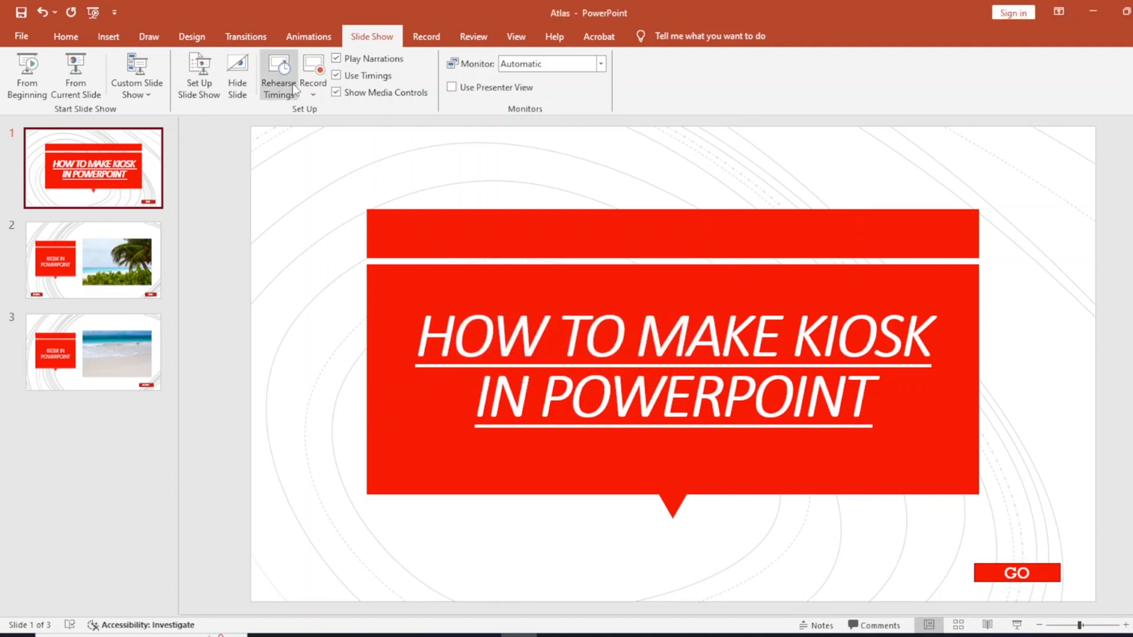
mouse_move(199, 76)
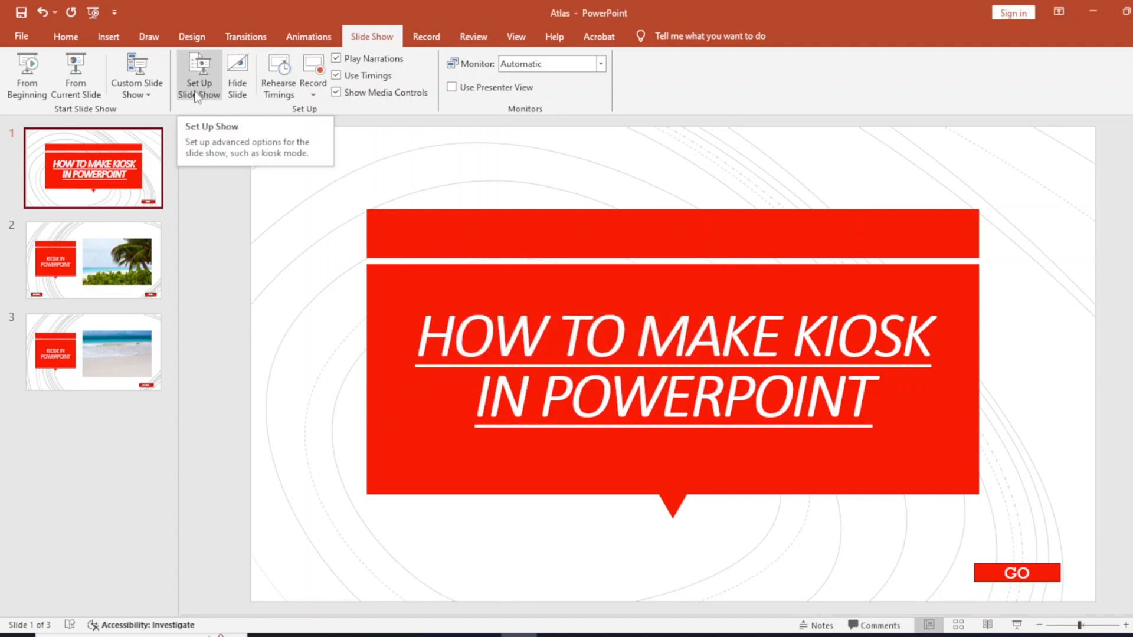
- In Set Up Show, choose Browsed at a kiosk (full screen) and Custom show: Custom Show 1
left_click(198, 76)
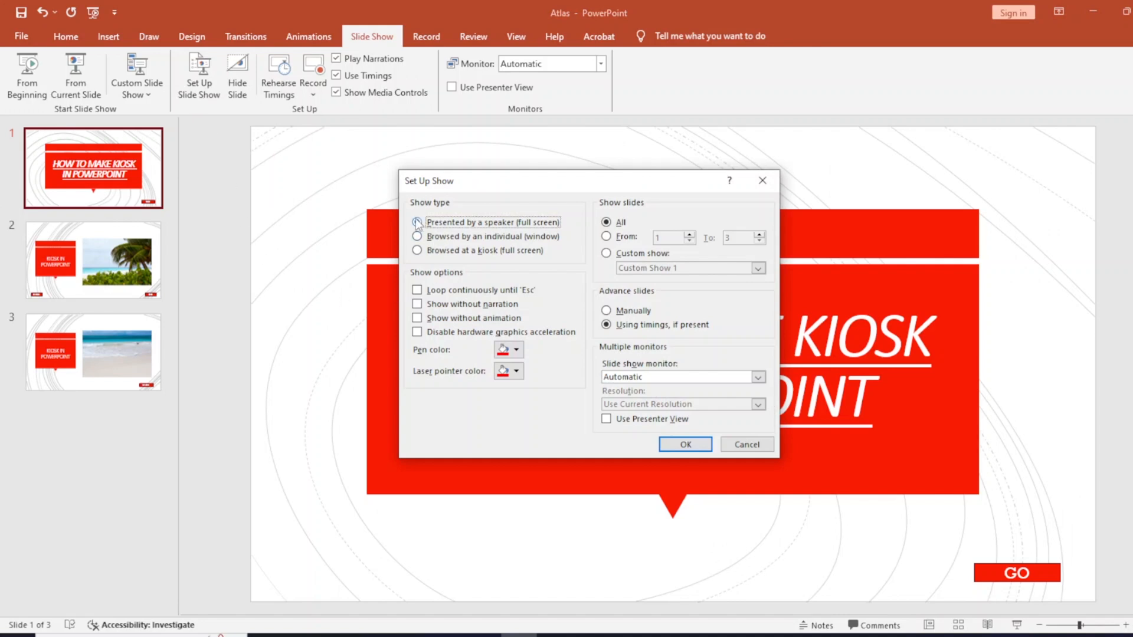
left_click(416, 222)
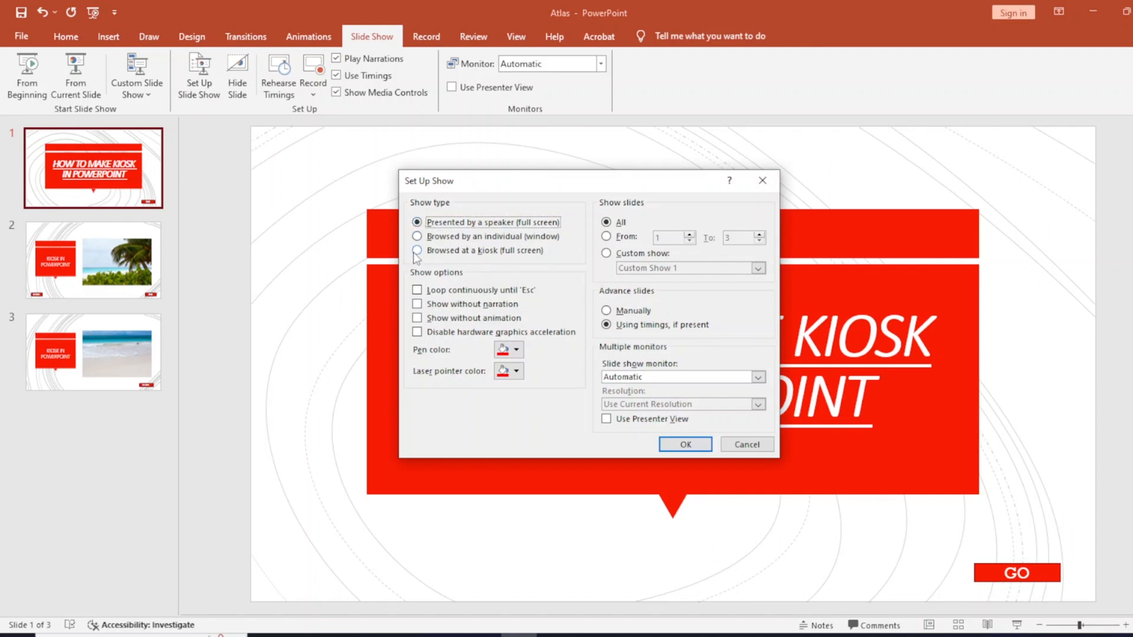
left_click(416, 250)
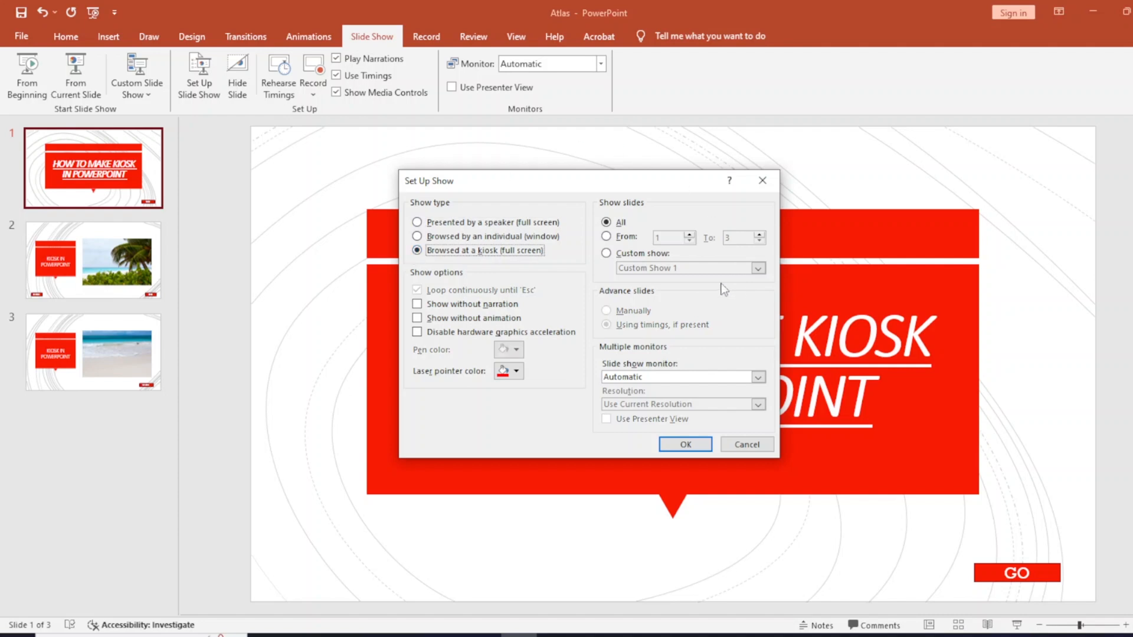
mouse_move(612, 245)
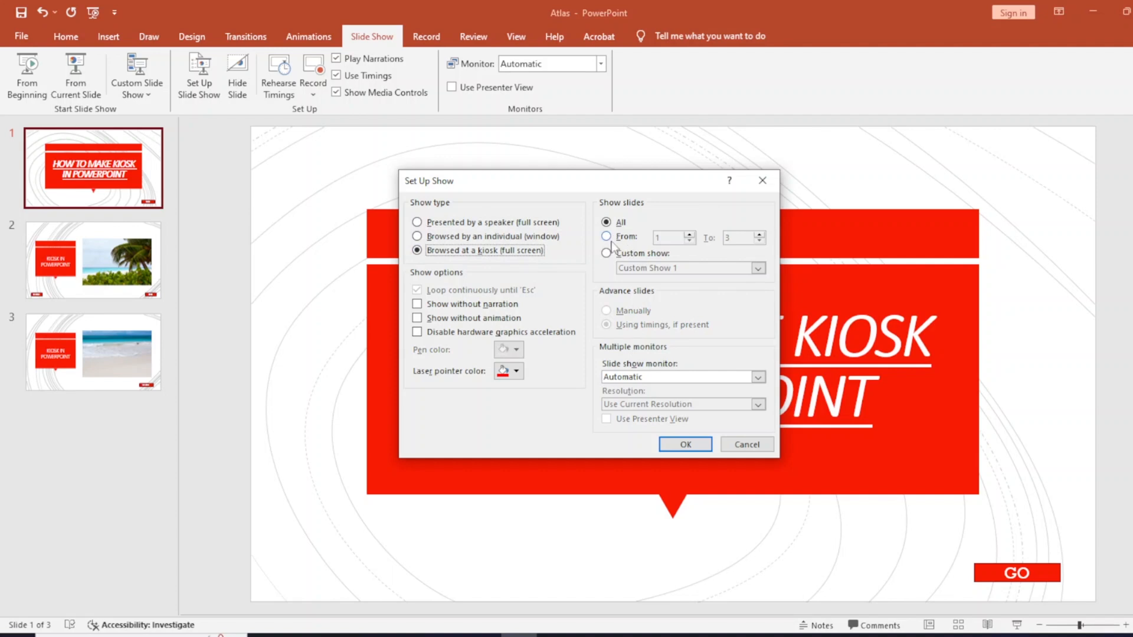
left_click(607, 253)
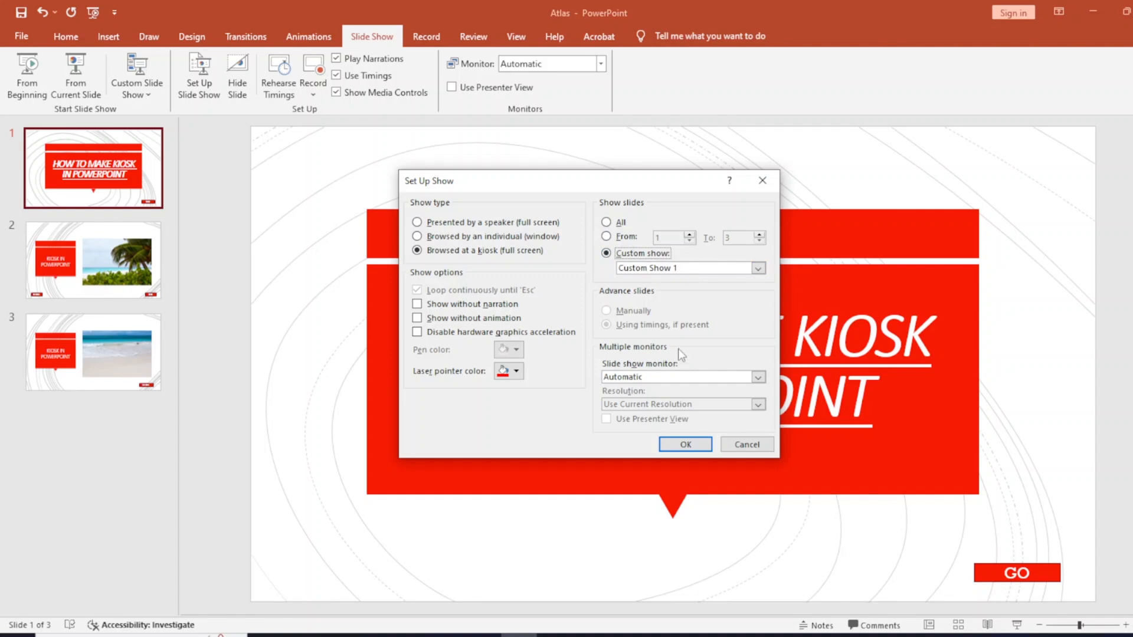
- Confirm the kiosk and Custom Show 1 settings with OK
left_click(685, 444)
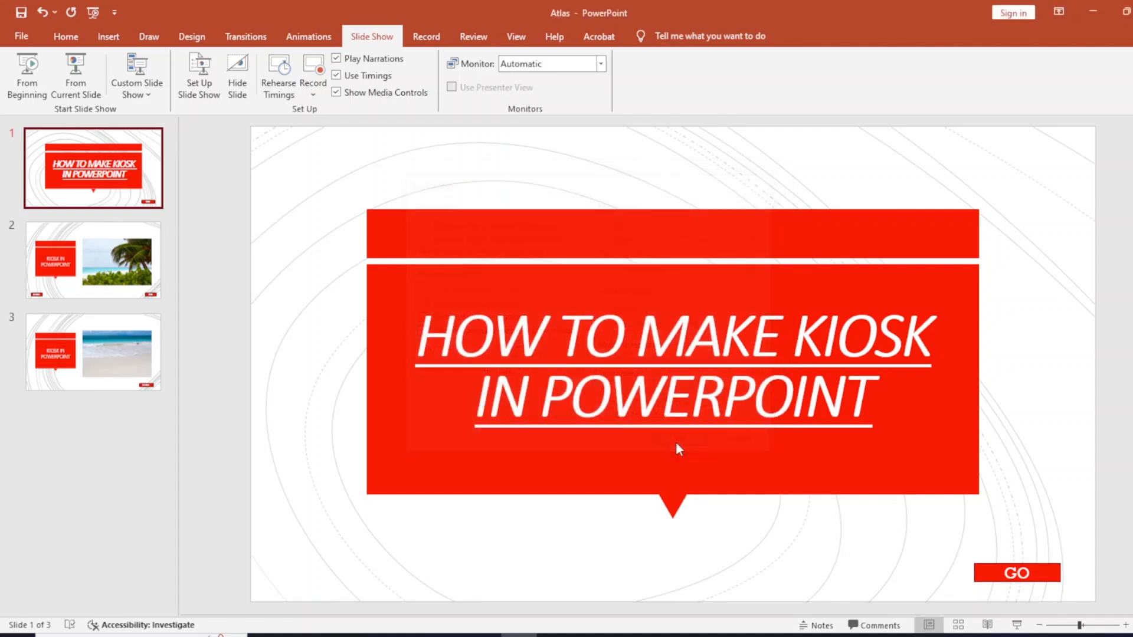
mouse_move(745, 347)
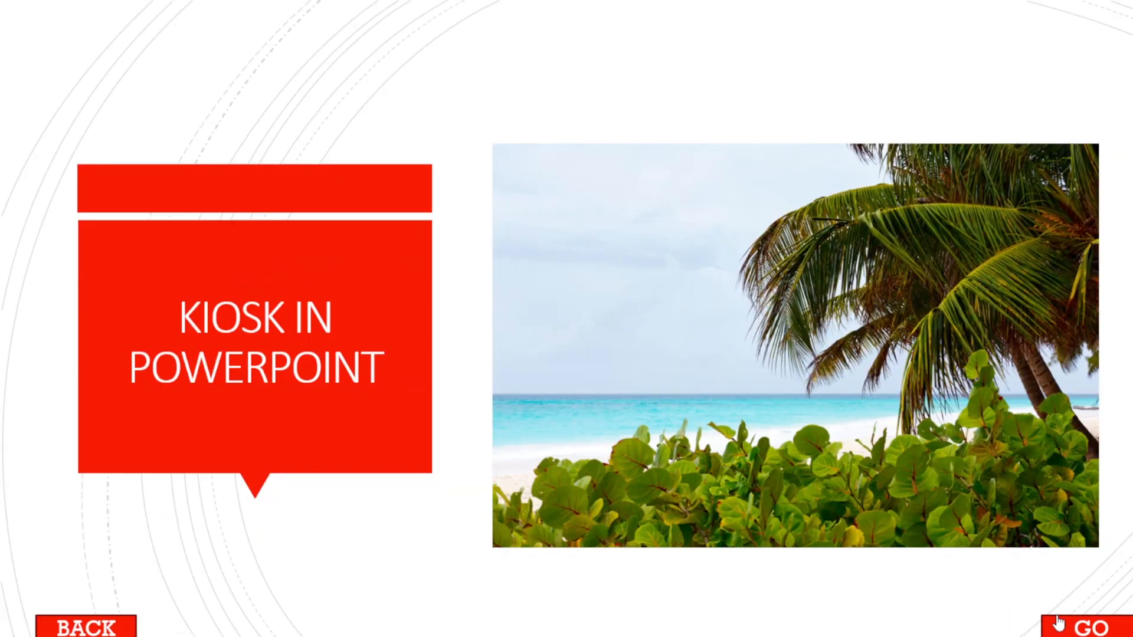
- Exit the running kiosk show with Esc, returning to the editor on slide 3
key("escape")
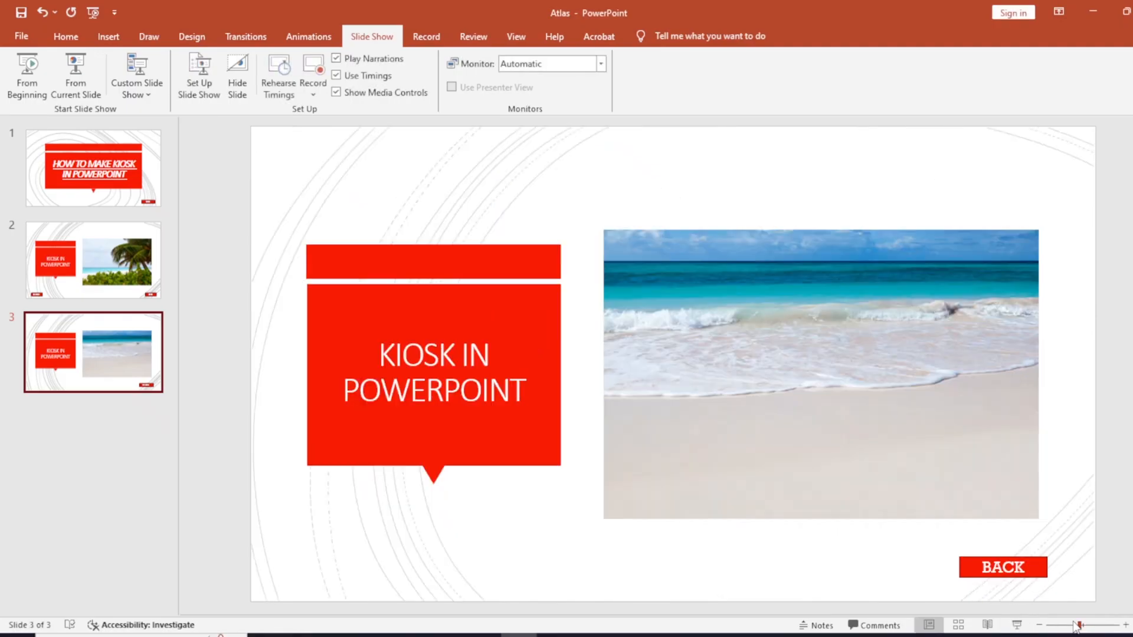
mouse_move(1082, 625)
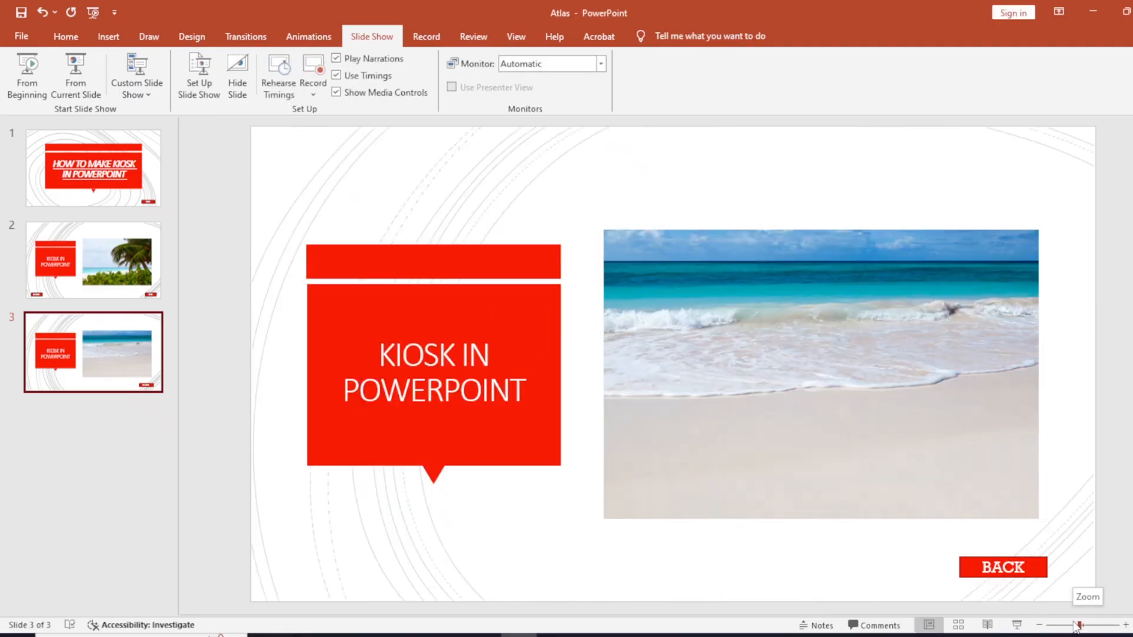